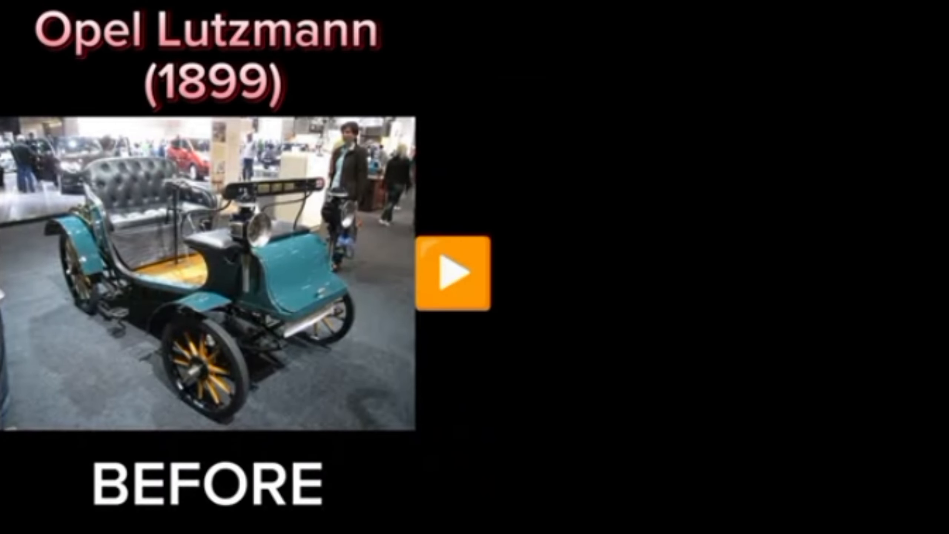
{"action": "left_click", "coordinate": [457, 274]}
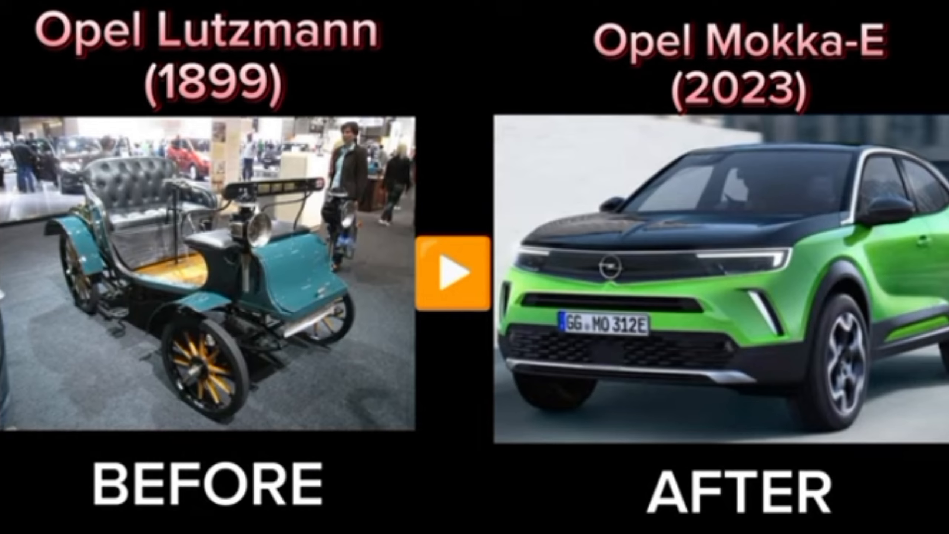